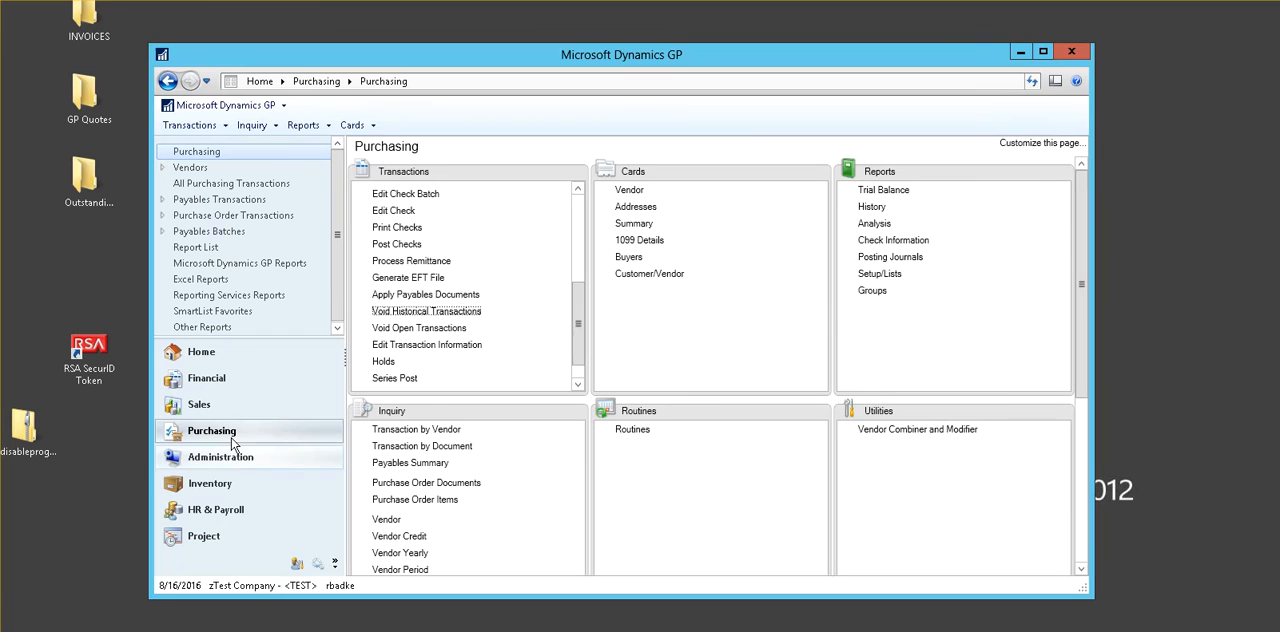
mouse_move(220, 444)
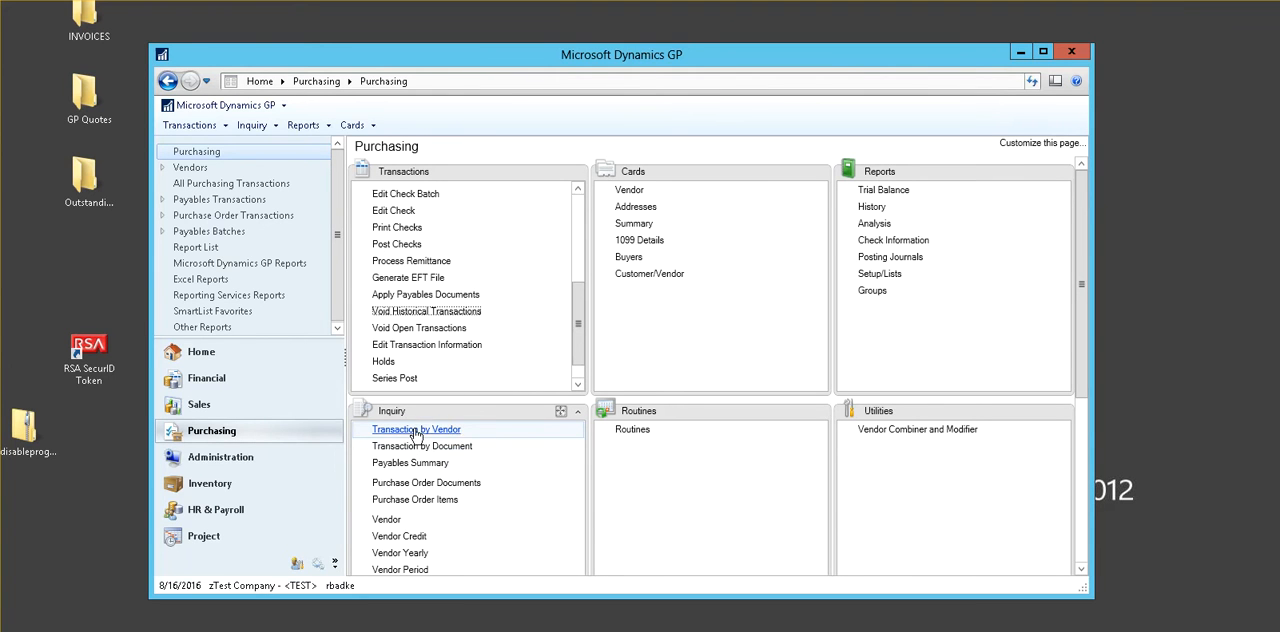
Bring up the Transaction by Vendor inquiry for vendor AVT001
left_click(416, 428)
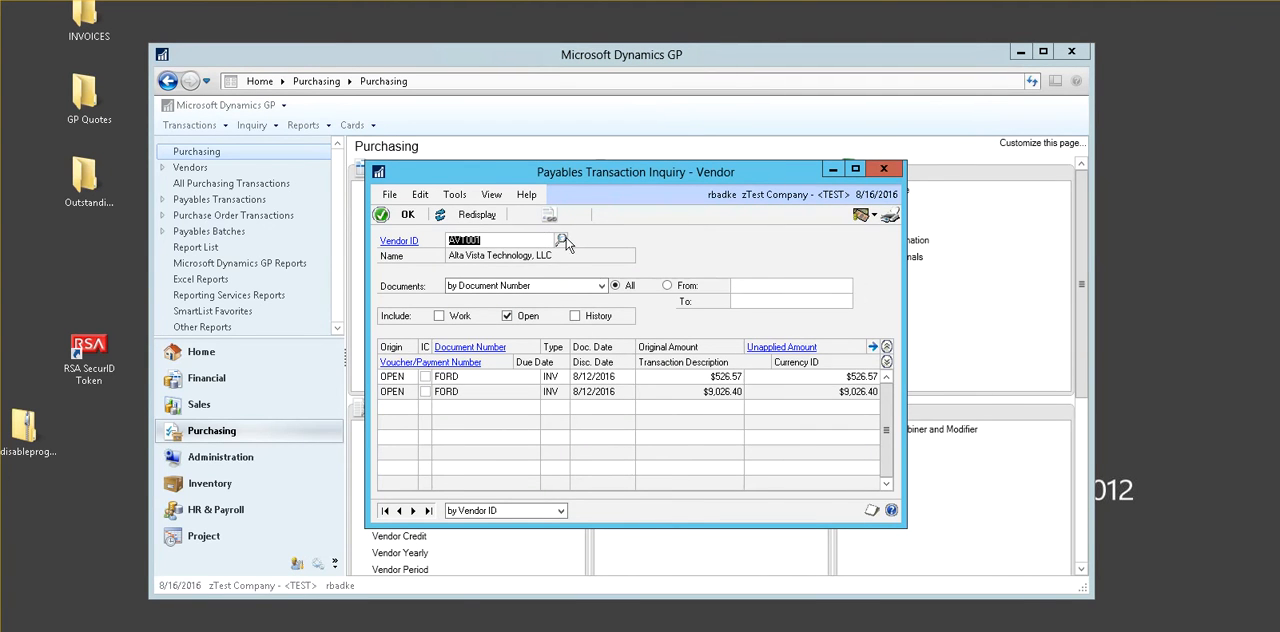
left_click(564, 240)
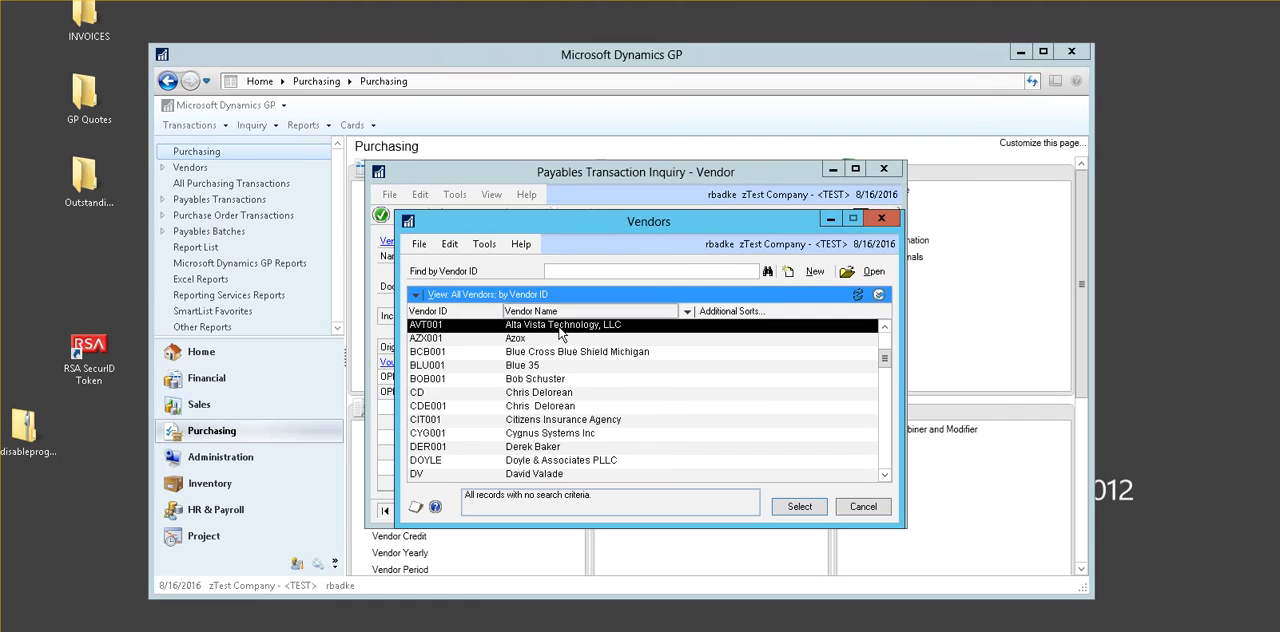
left_click(798, 506)
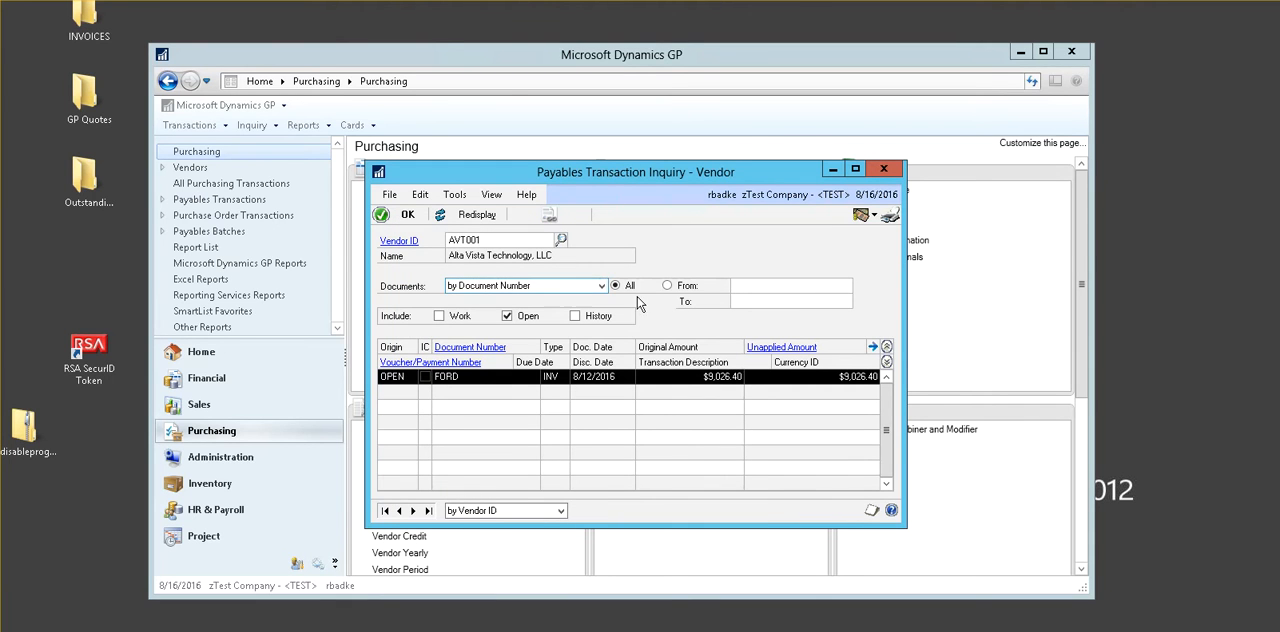
Include work and history transactions with open ones and redisplay the vendor's list
left_click(600, 284)
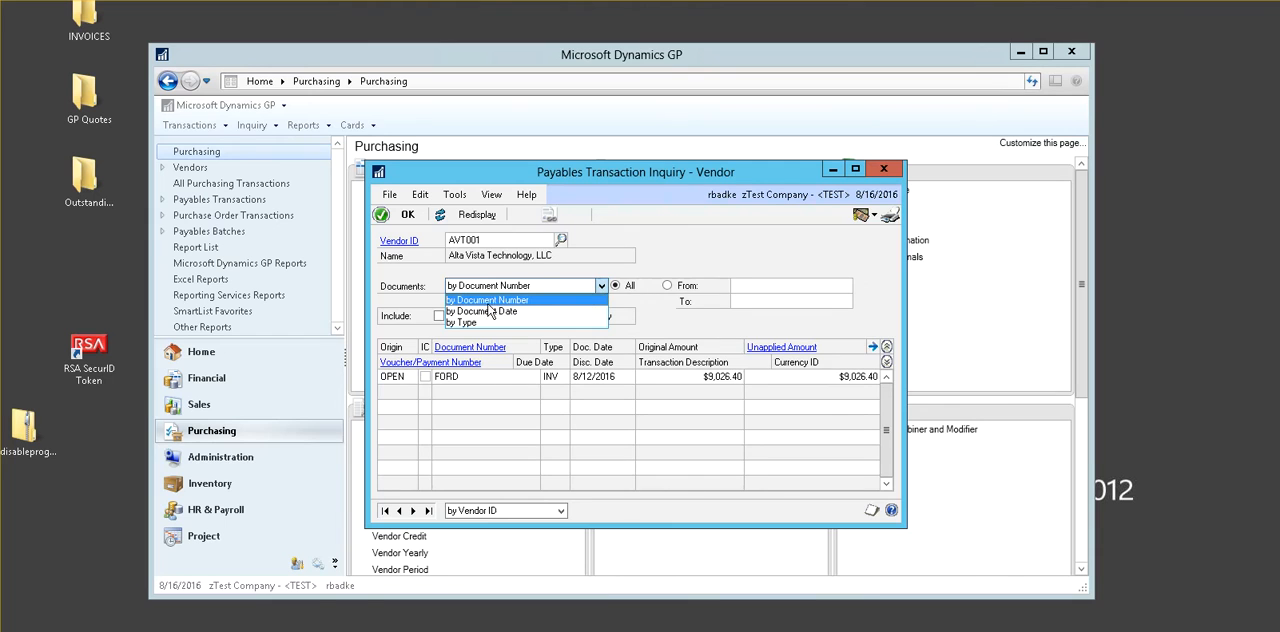
mouse_move(484, 322)
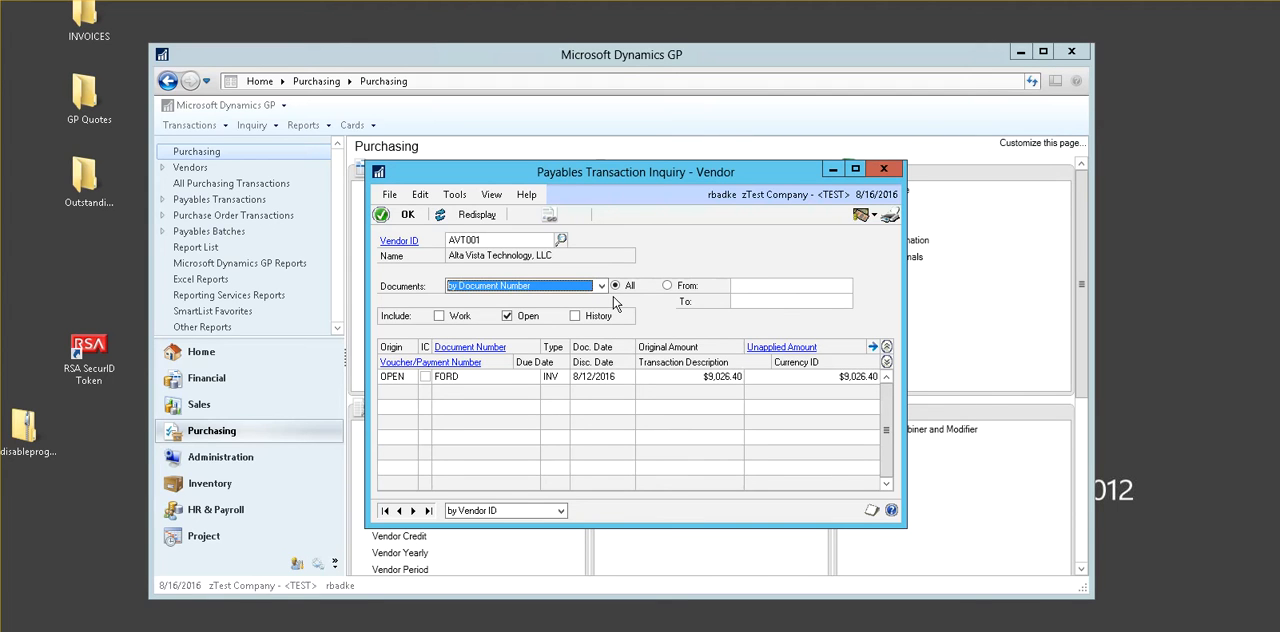
left_click(508, 316)
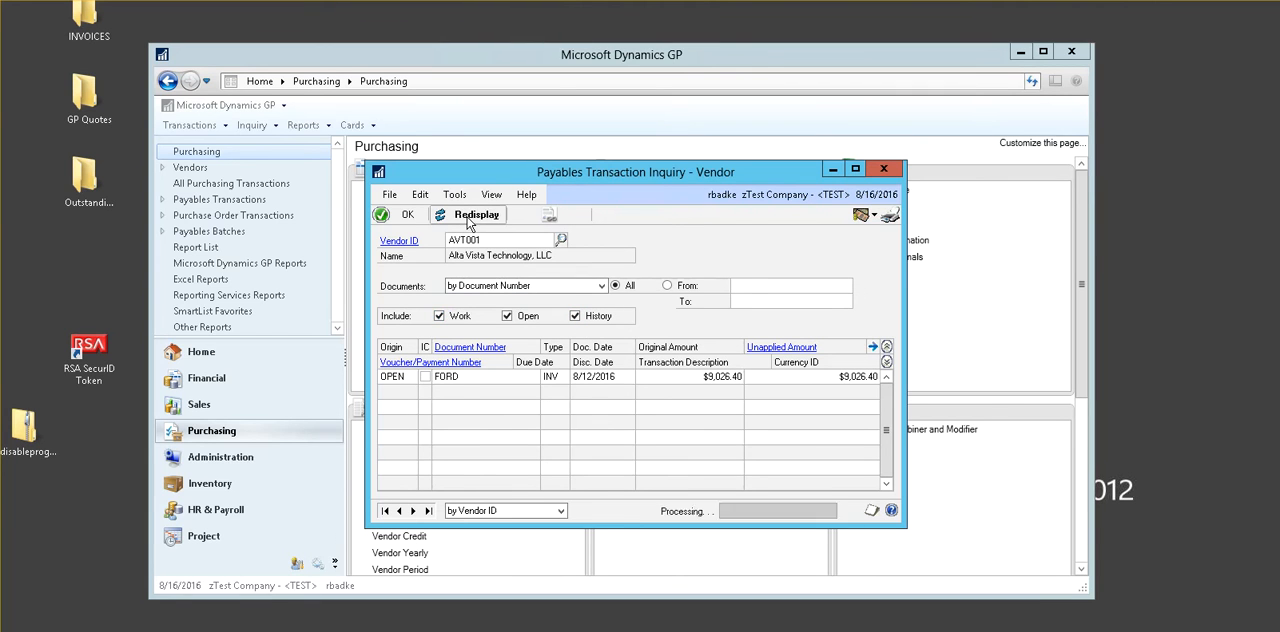
left_click(476, 214)
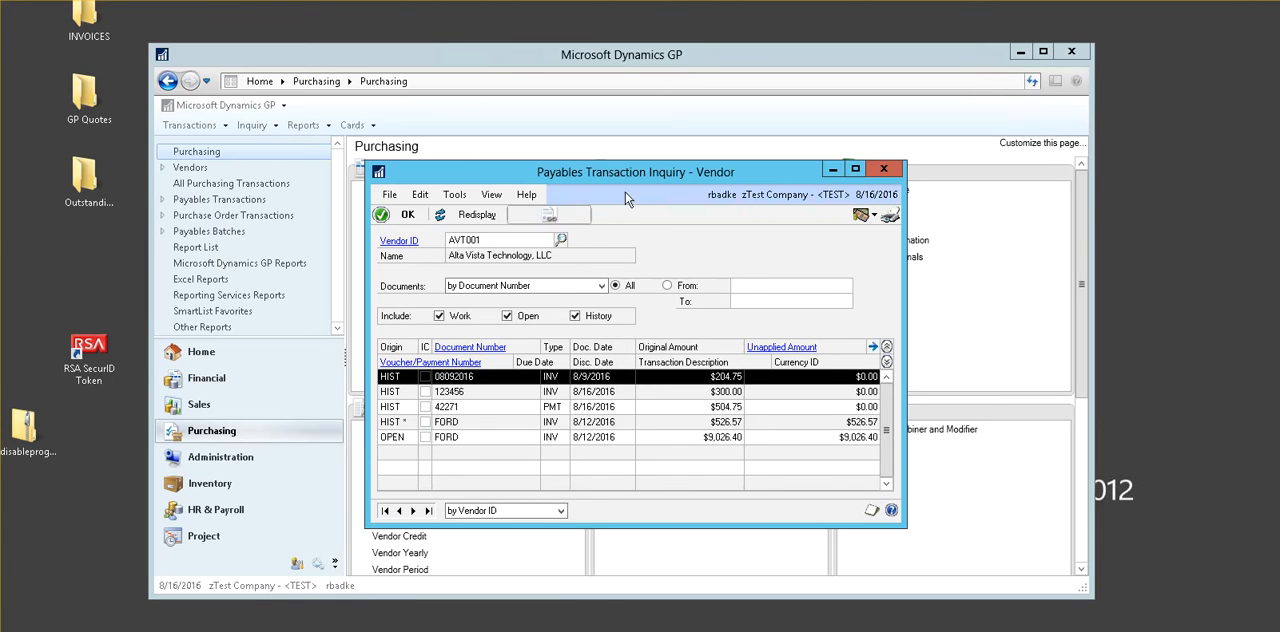
In Void Historical Payables Transactions, select vendor AVT001 after dismissing the invalid vendor message
left_click(884, 168)
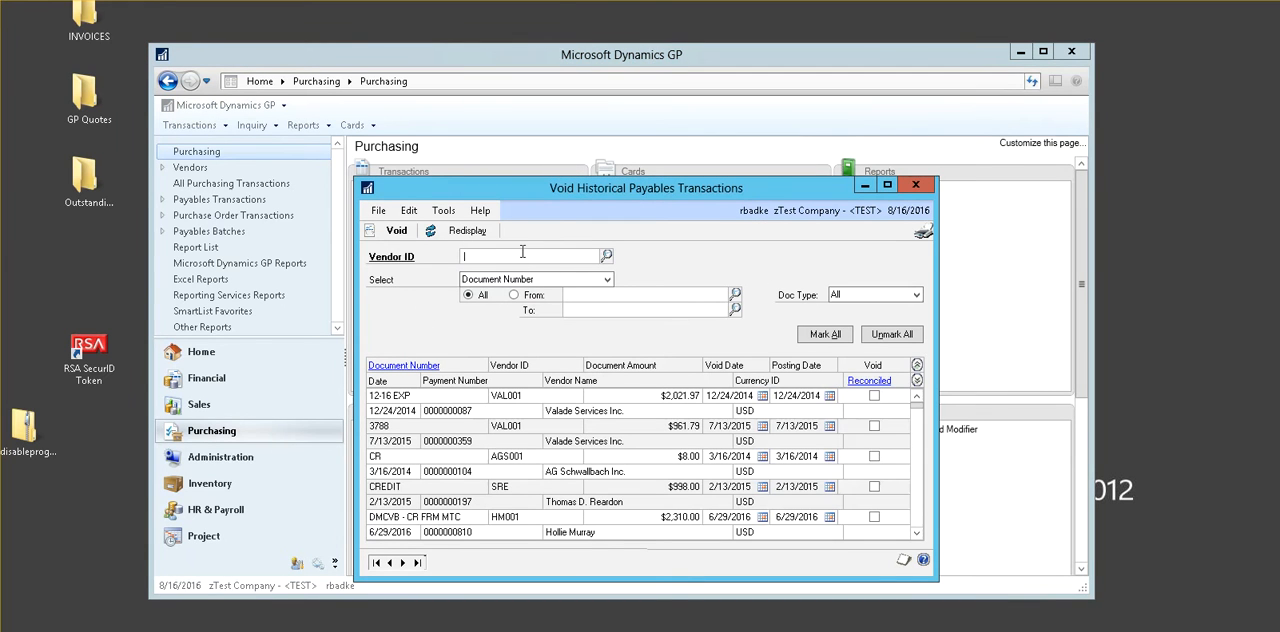
type("AVT0")
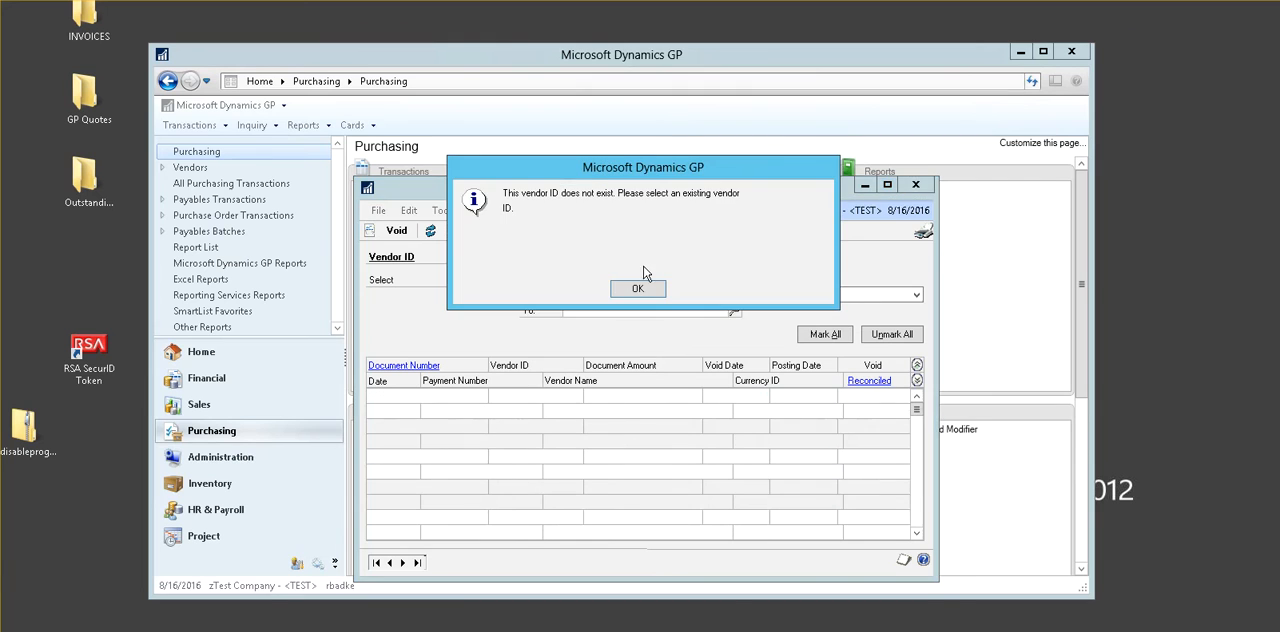
left_click(636, 288)
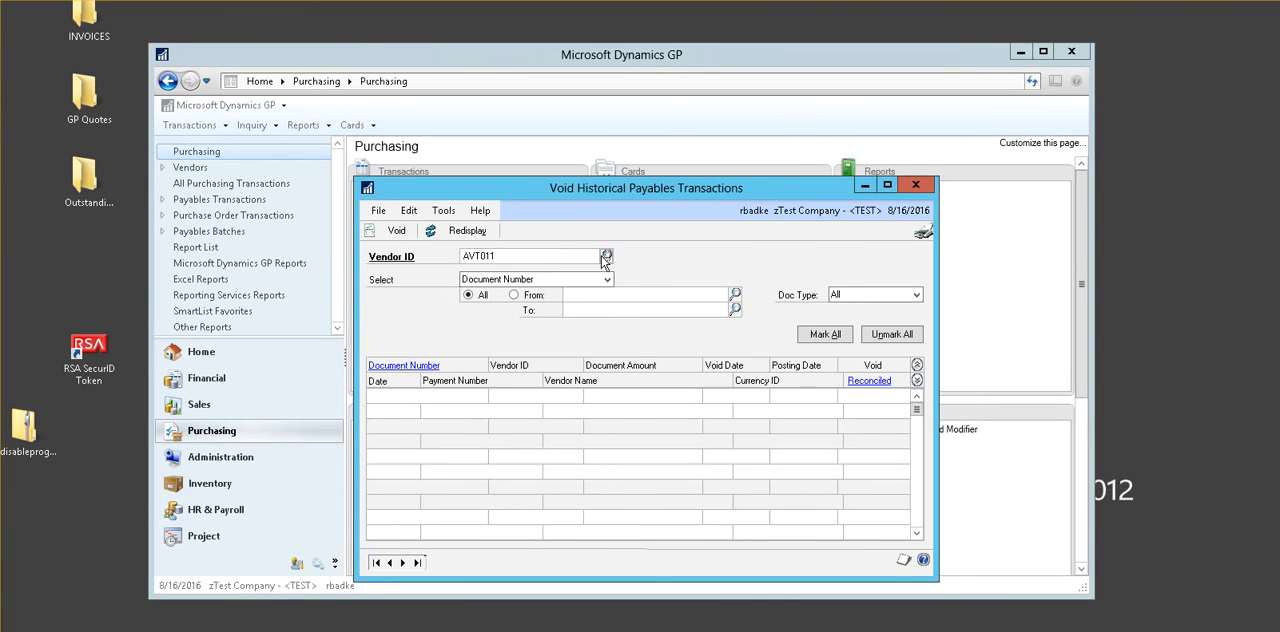
left_click(606, 256)
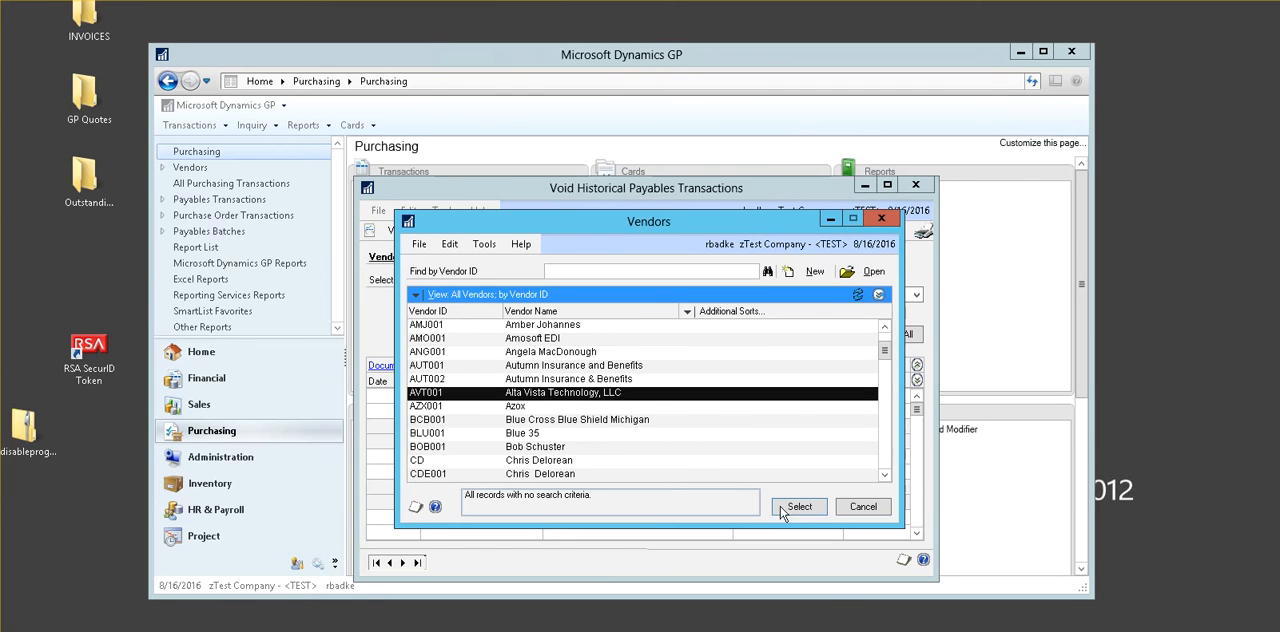
left_click(800, 506)
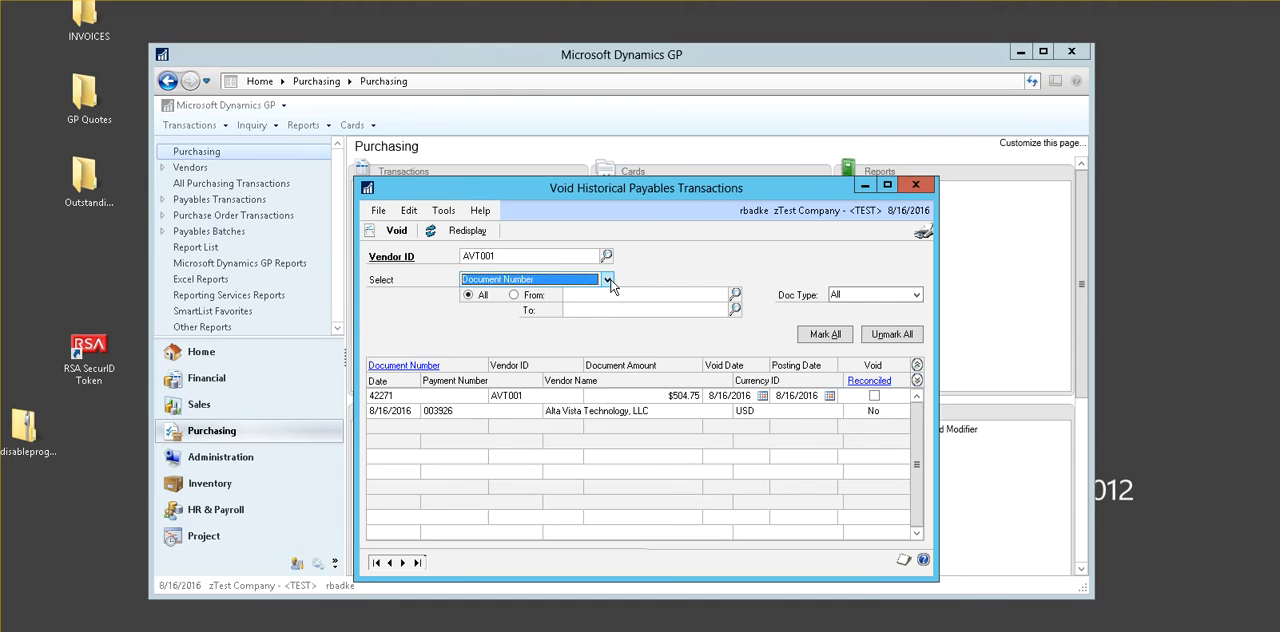
Redisplay AVT001's historical payment 42271 for 504.75 and attempt to view payment 003926
left_click(608, 280)
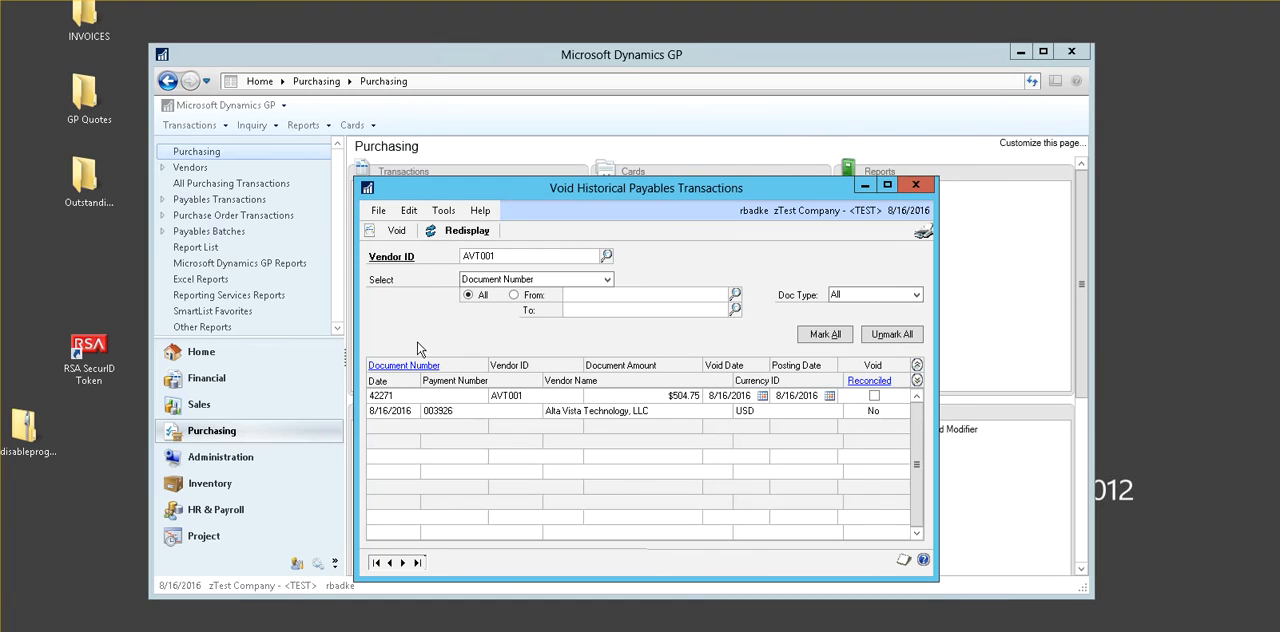
mouse_move(490, 414)
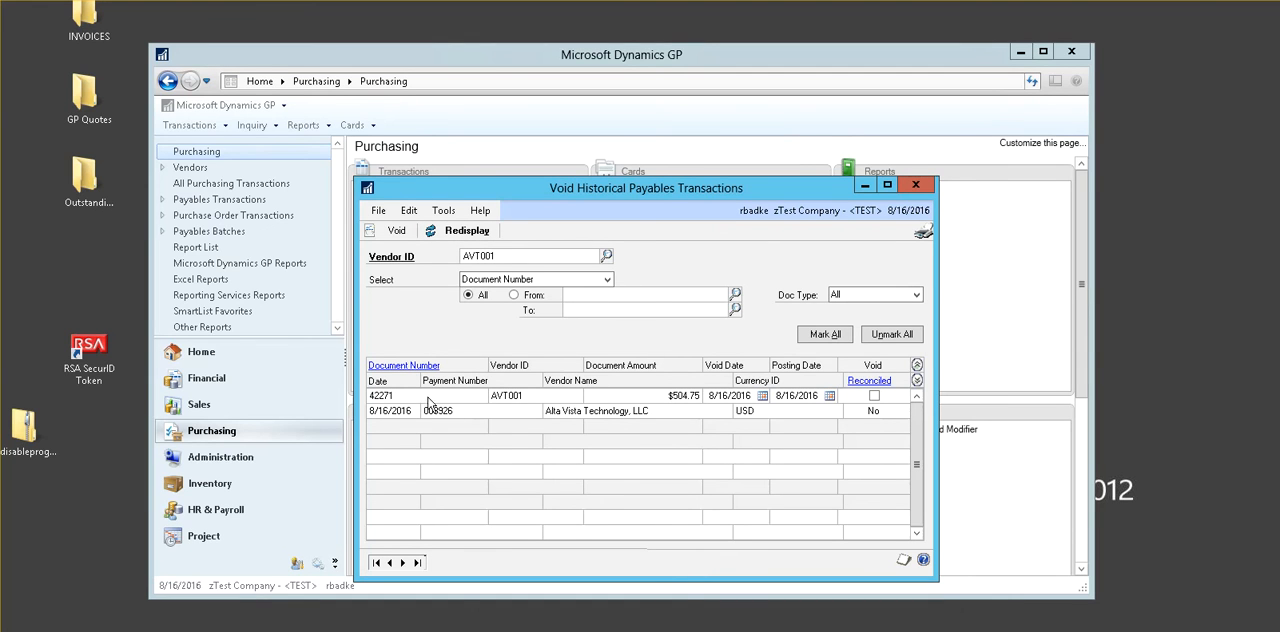
left_click(396, 230)
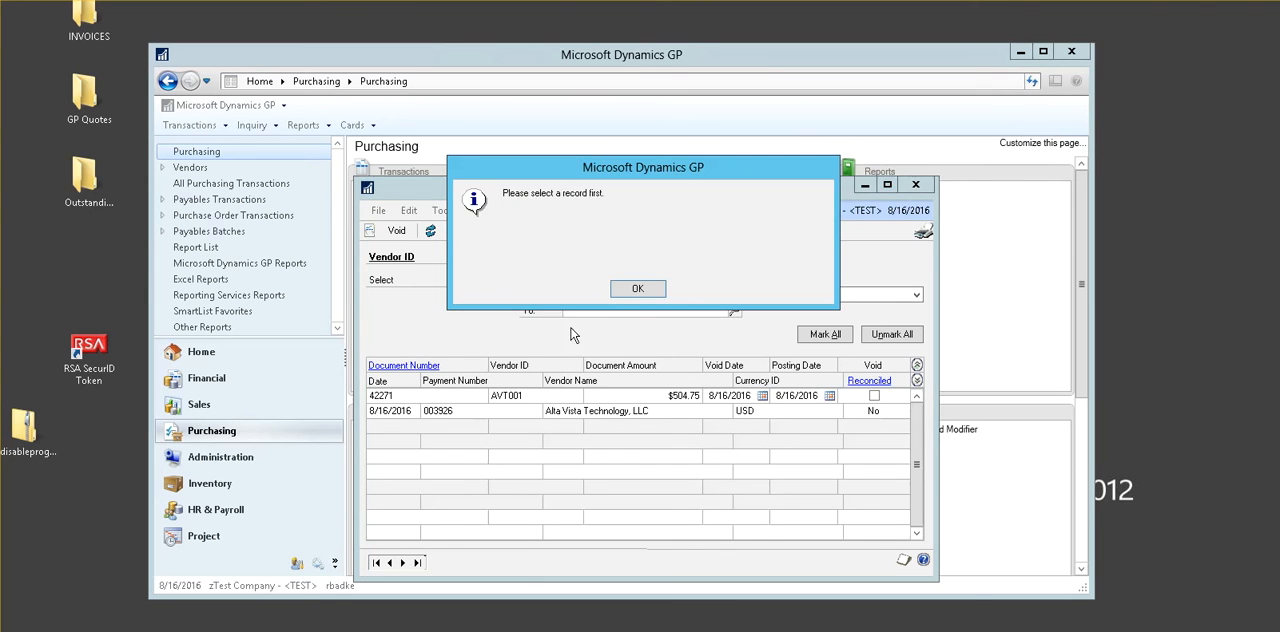
Dismiss the 'Please select a record first' message to review payment 003926's details
left_click(636, 288)
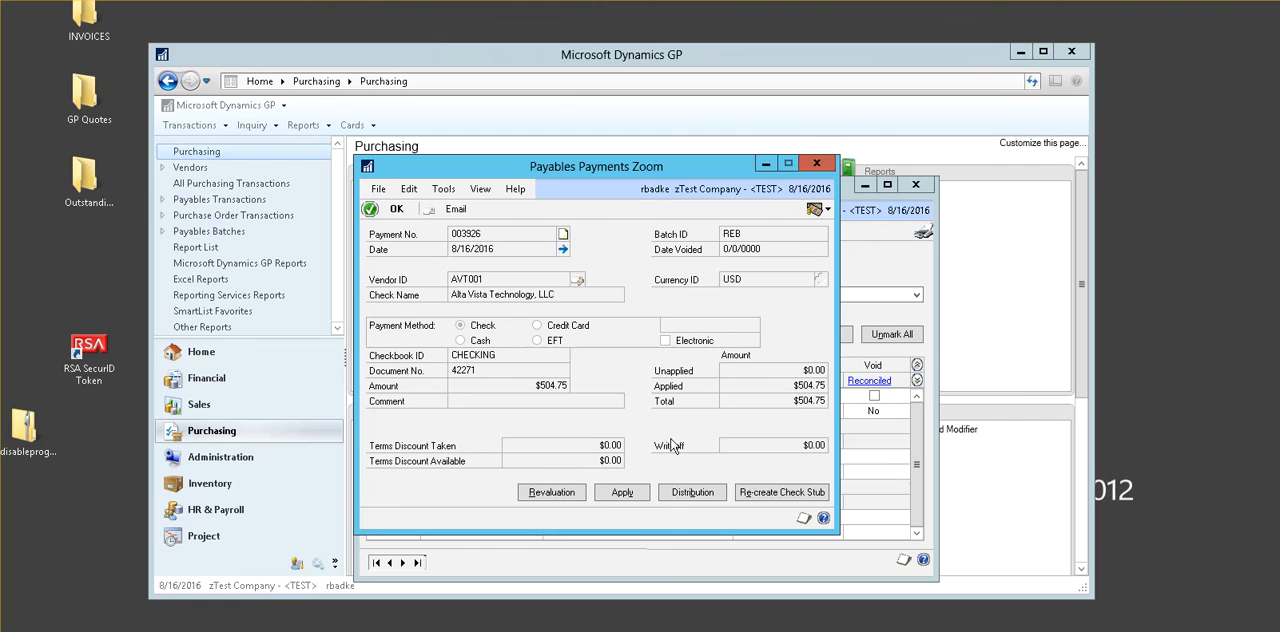
mouse_move(732, 448)
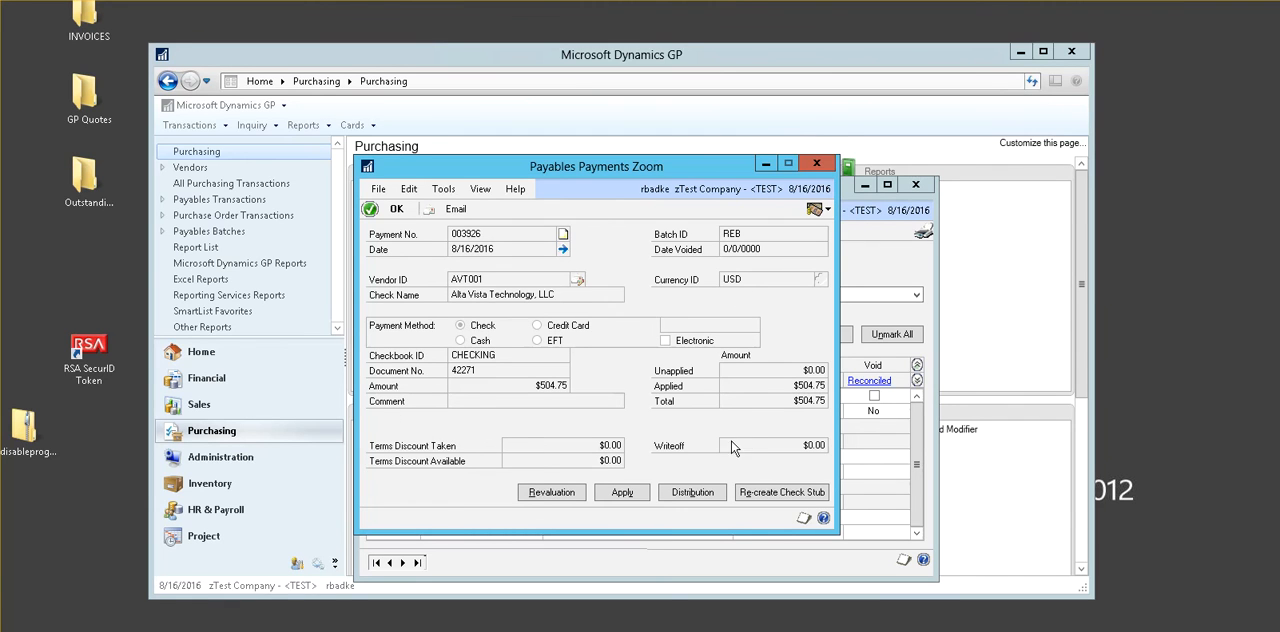
mouse_move(728, 446)
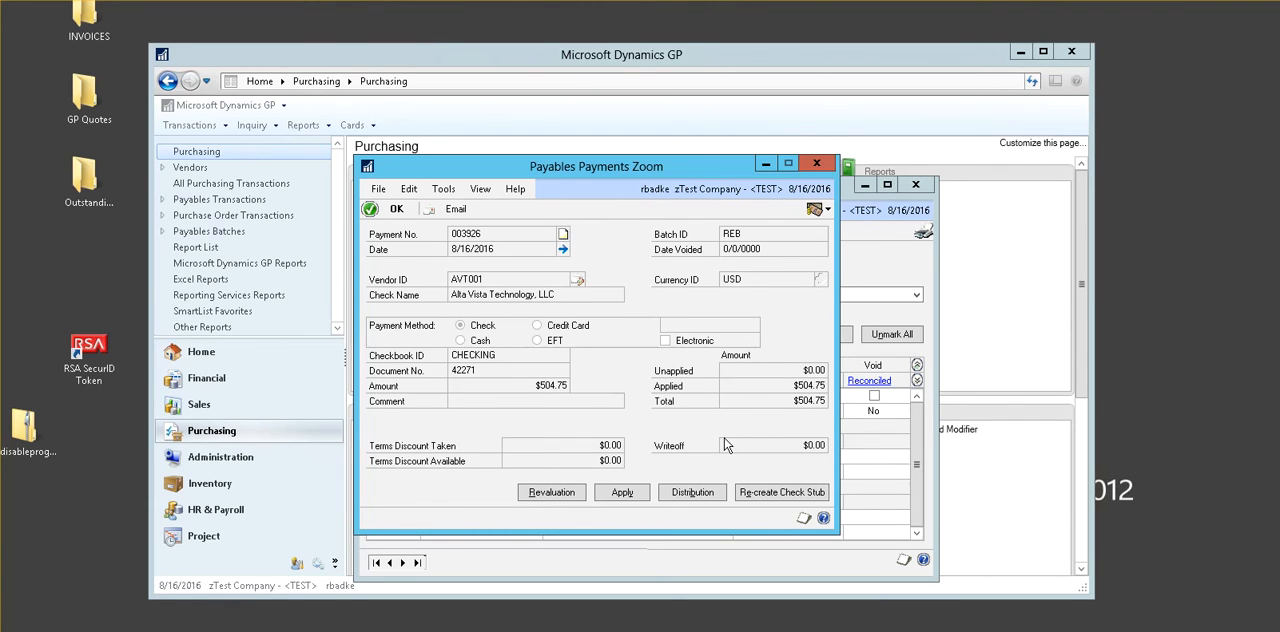
mouse_move(720, 446)
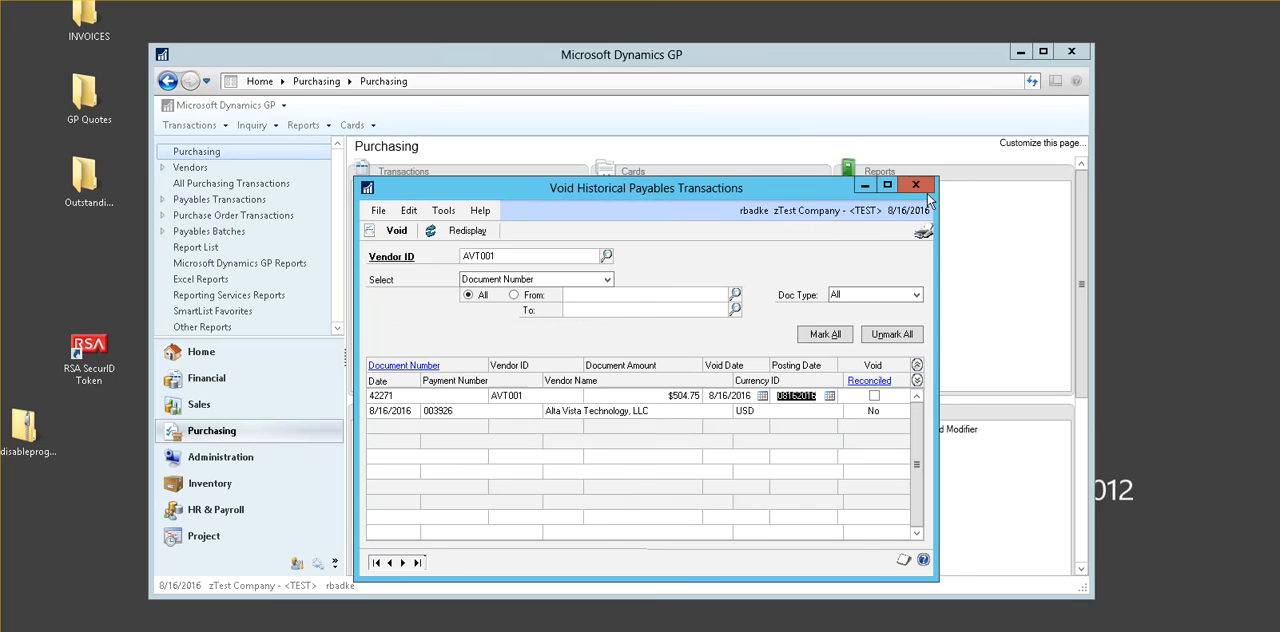
Switch to Void Open Payables Transactions with vendor AVT001 entered
left_click(914, 184)
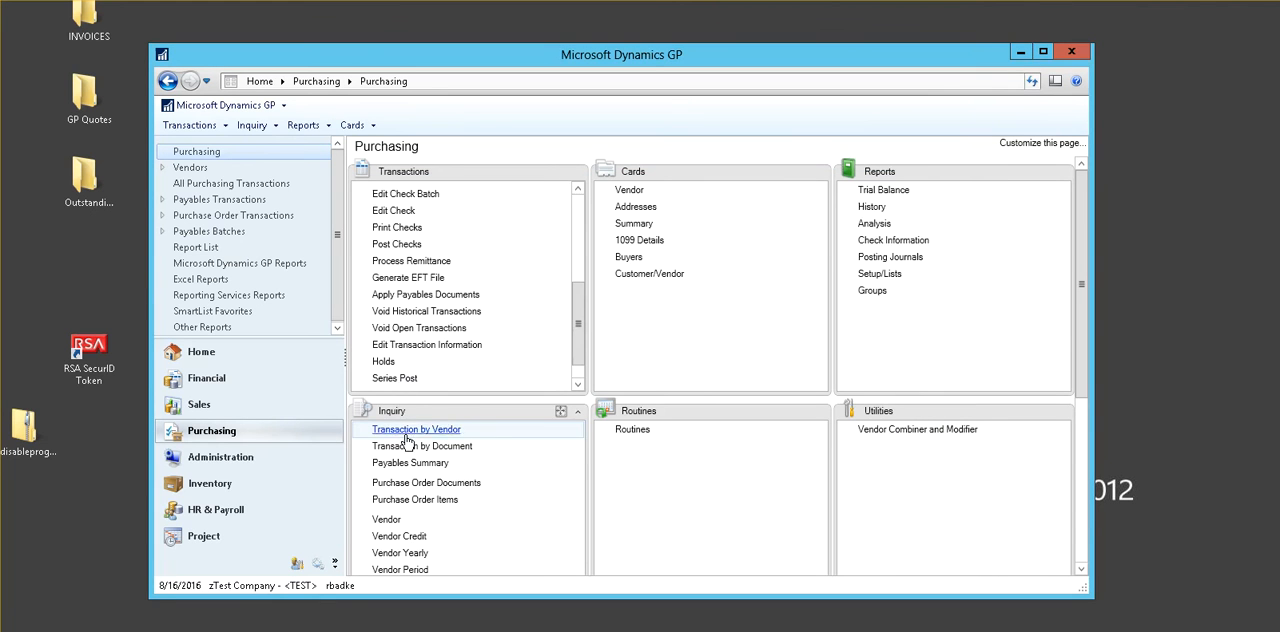
left_click(420, 328)
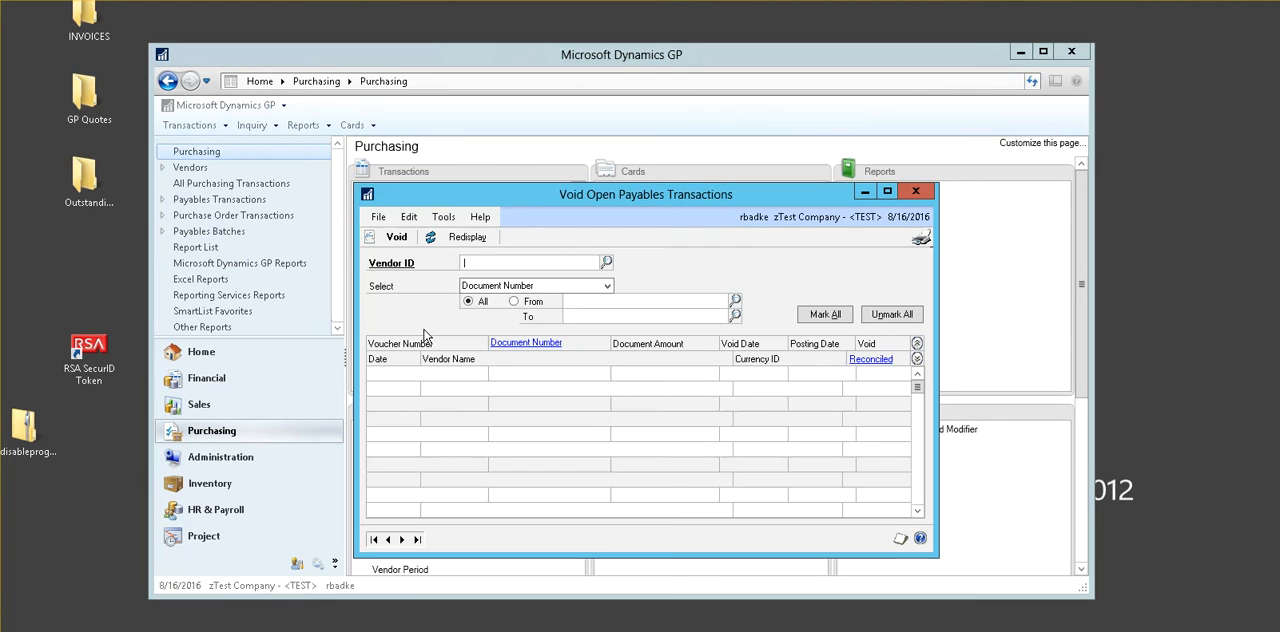
type("AVT00")
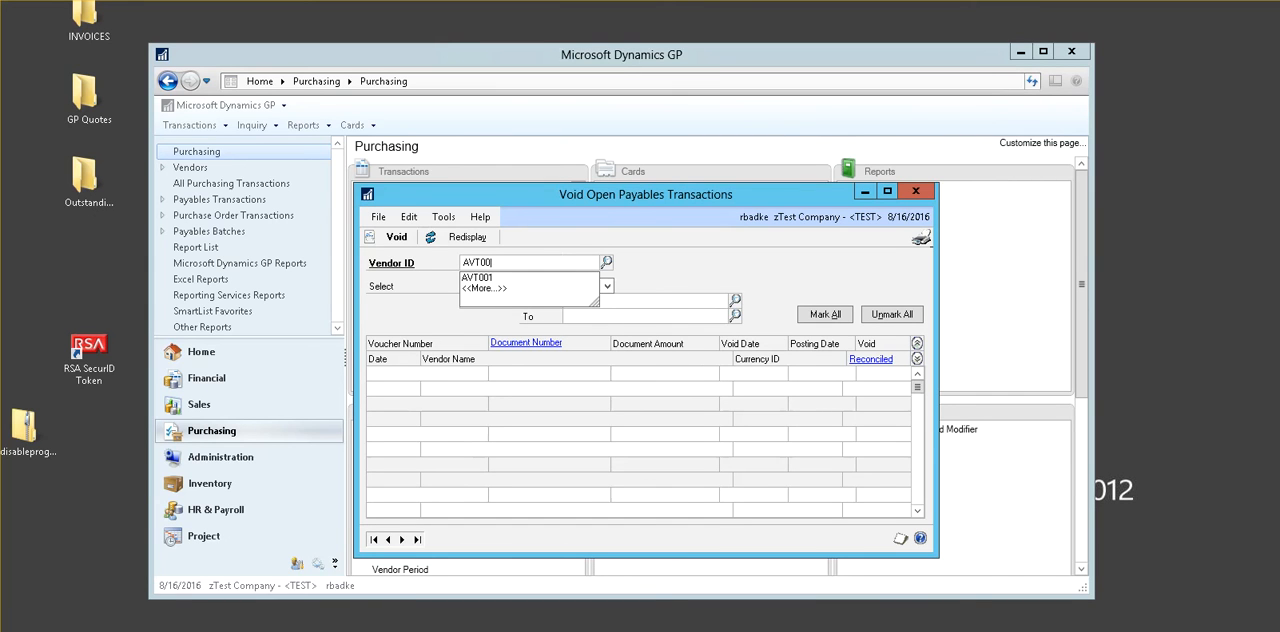
left_click(536, 284)
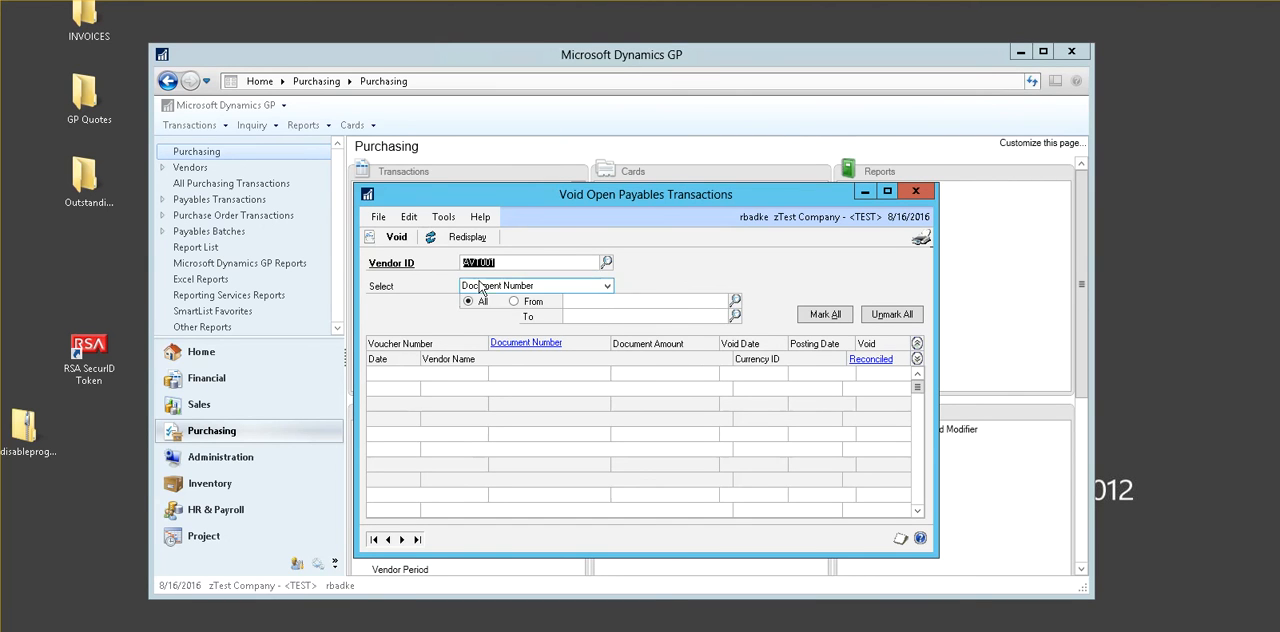
left_click(464, 236)
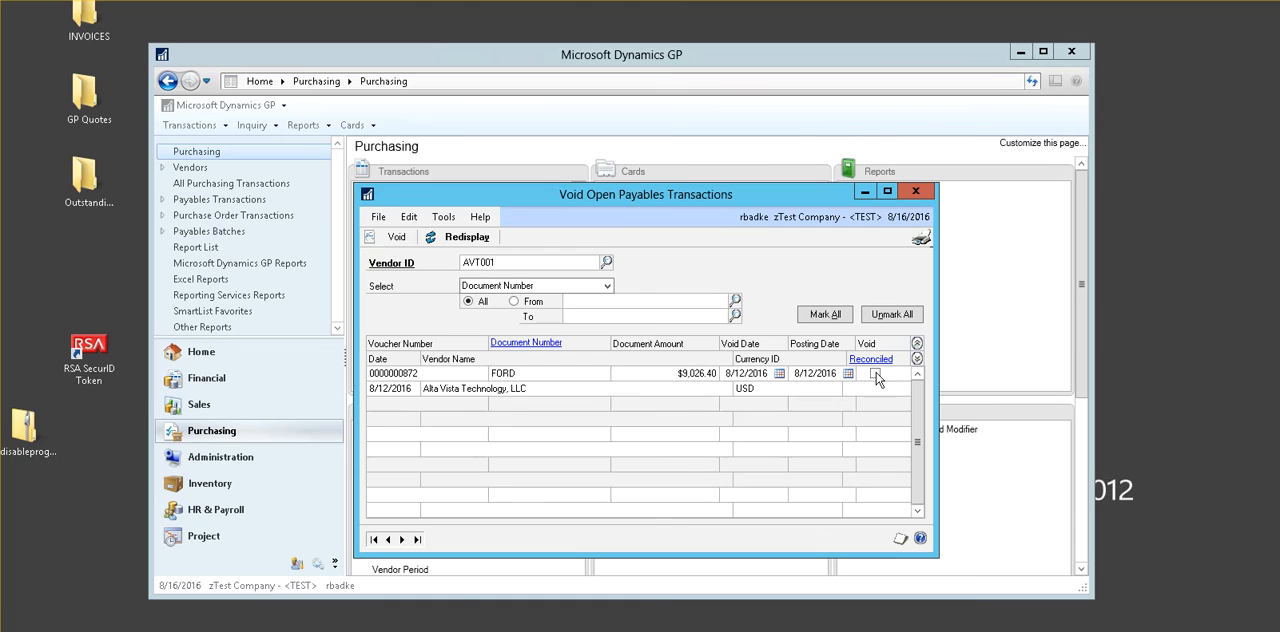
left_click(876, 372)
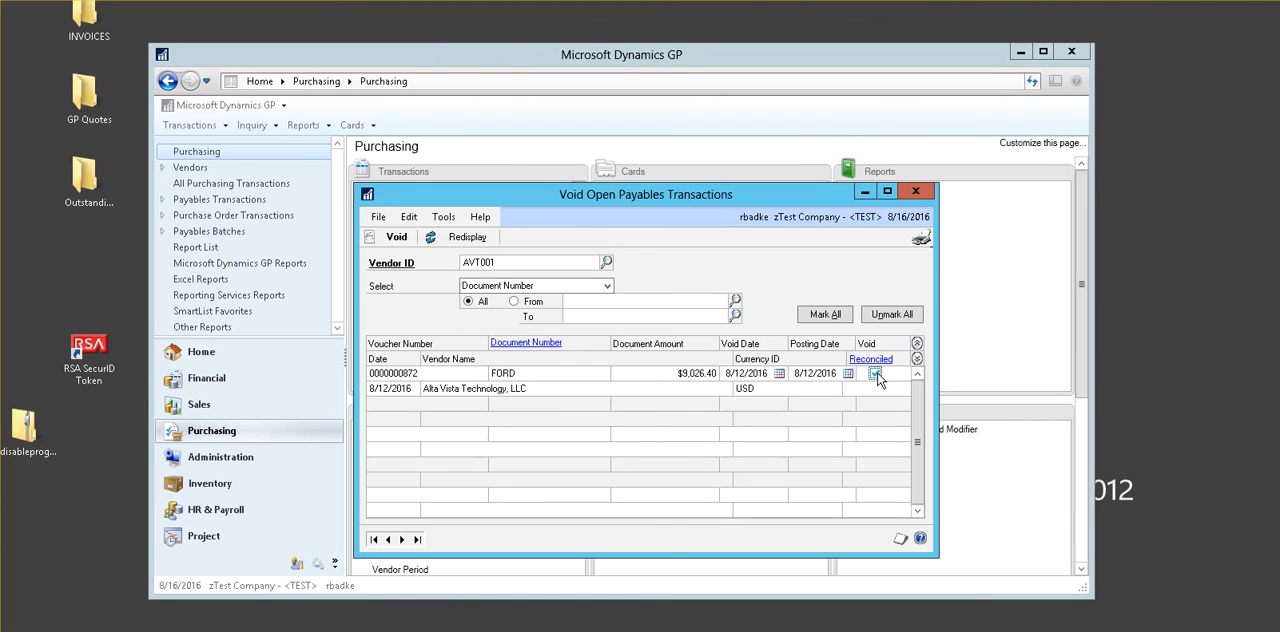
left_click(876, 372)
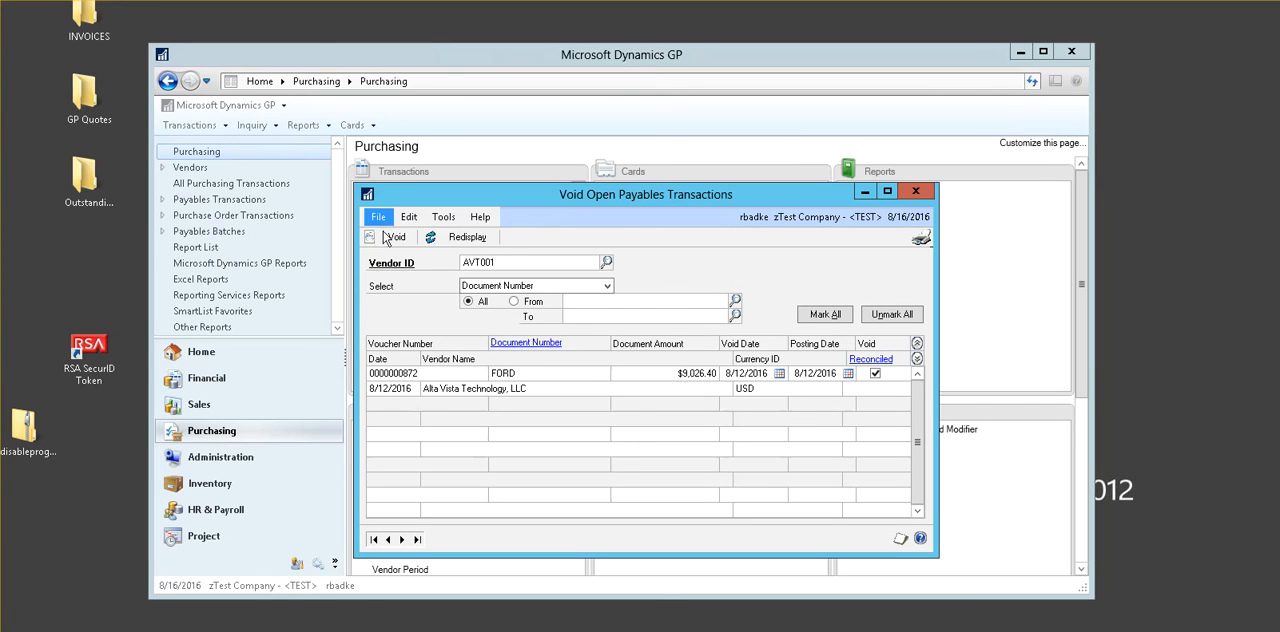
left_click(396, 236)
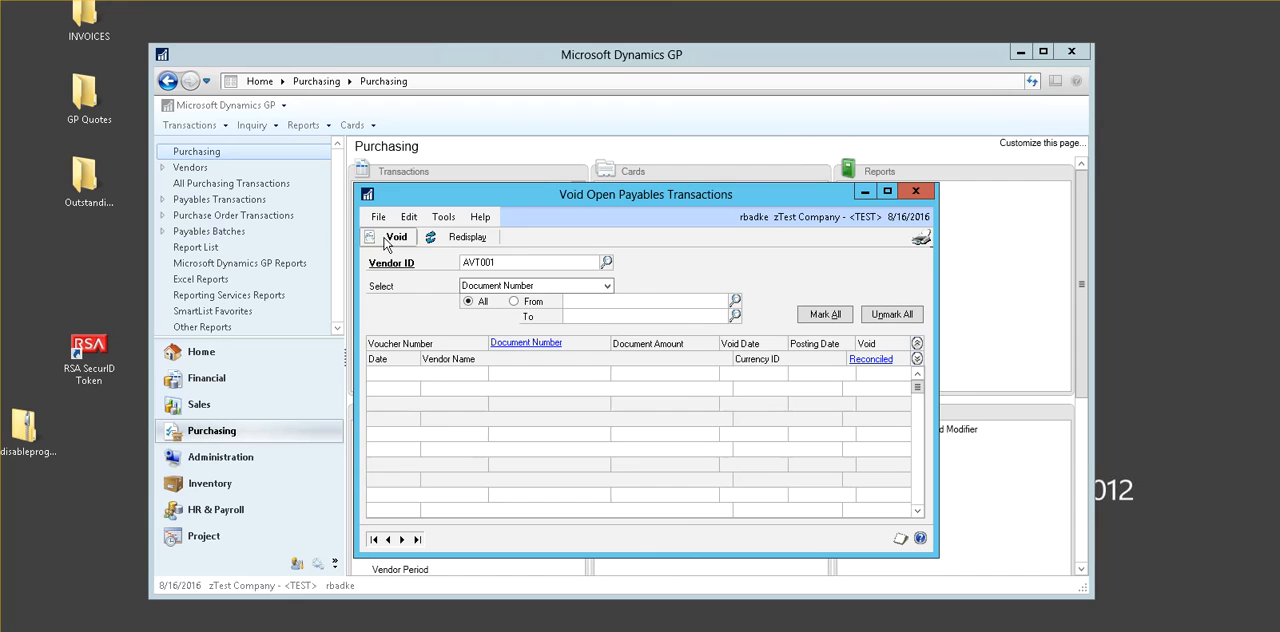